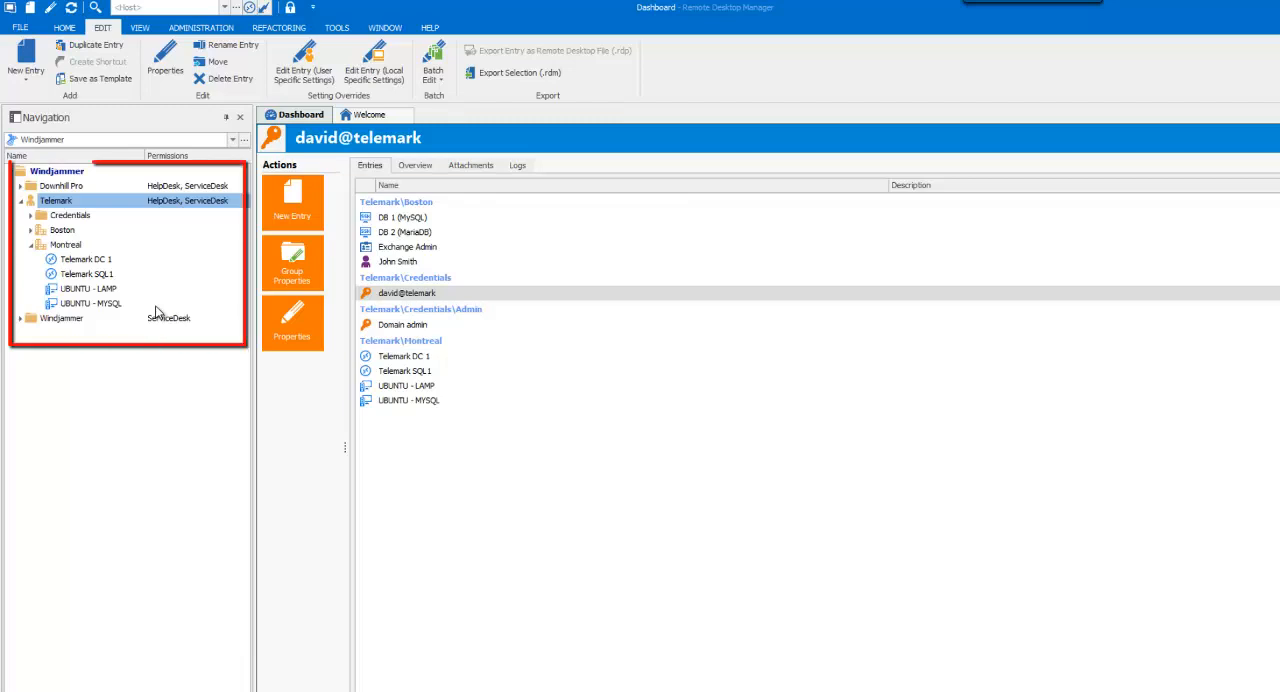
- Select UBUNTU - LAMP, then UBUNTU - MYSQL, then return to UBUNTU - LAMP under Telemark > Montreal
{"action": "left_click", "coordinate": [84, 288]}
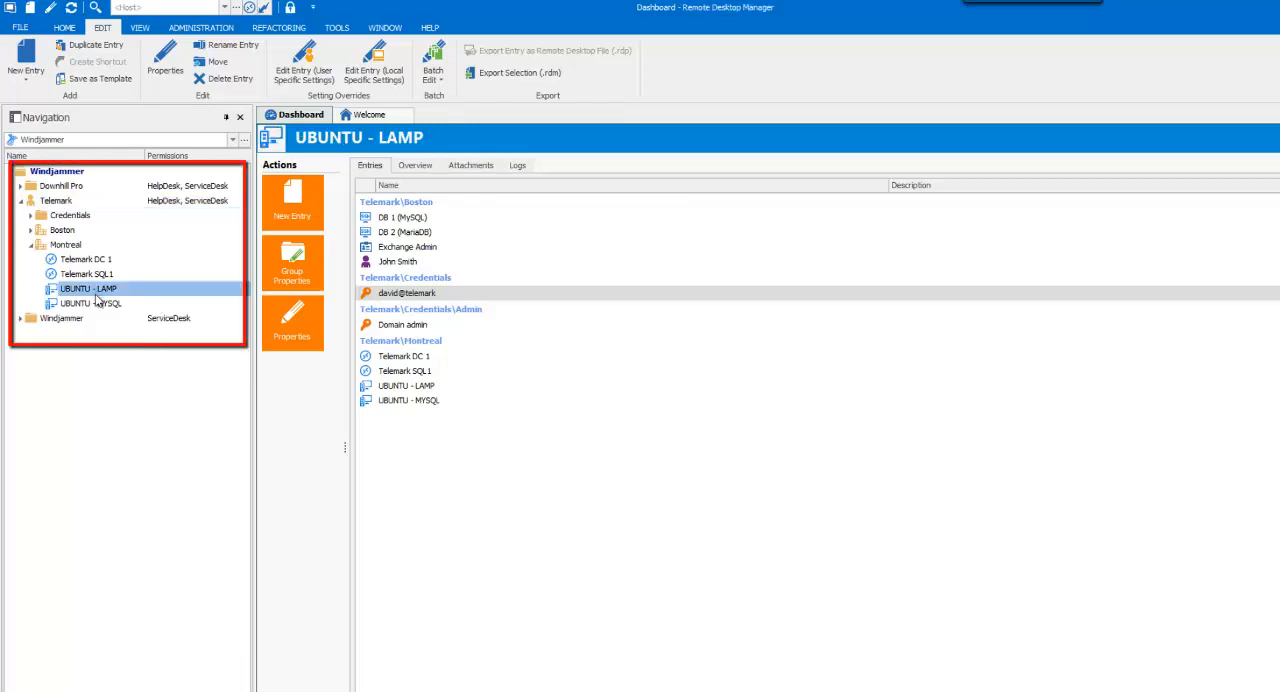
{"action": "left_click", "coordinate": [90, 304]}
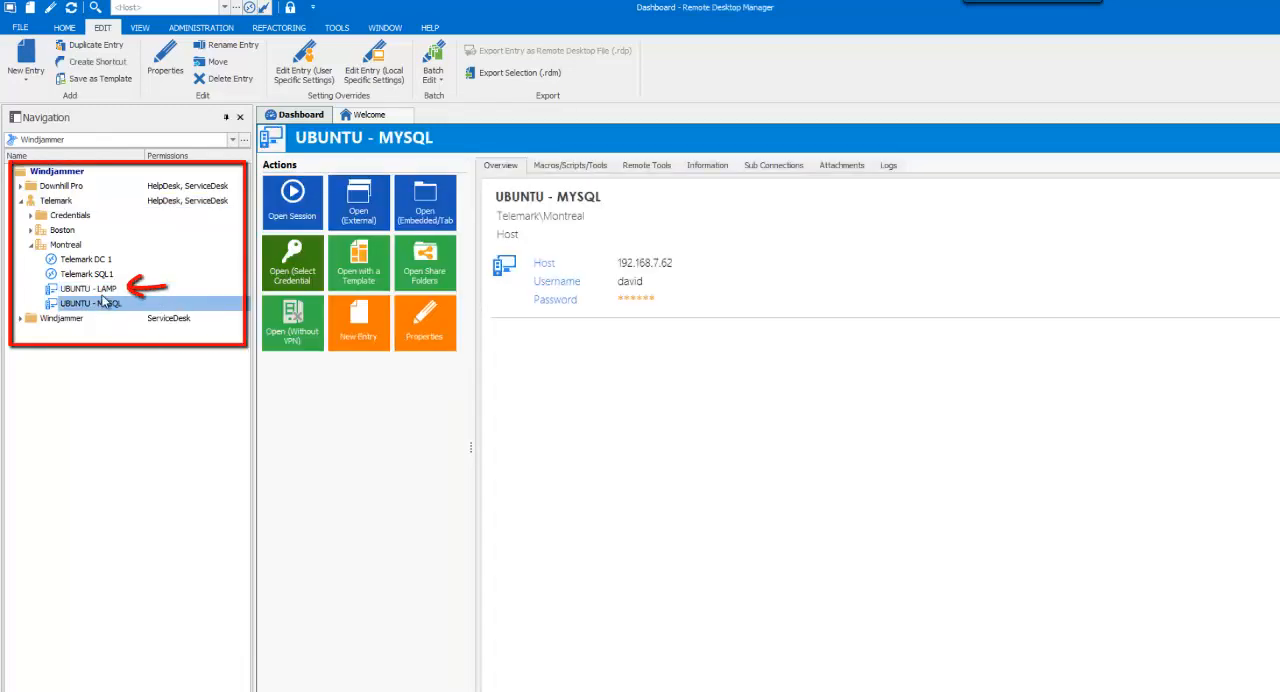
{"action": "left_click", "coordinate": [88, 288]}
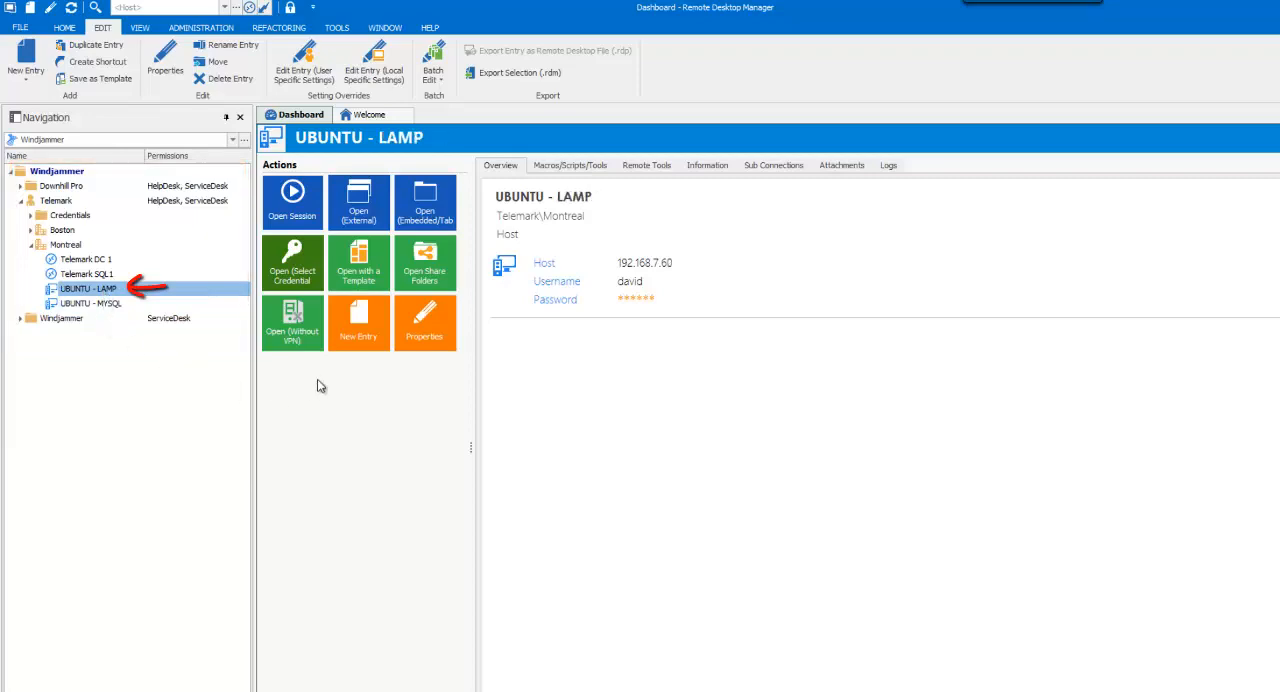
- Set the UBUNTU - LAMP entry's default action to Template in its properties
{"action": "left_click", "coordinate": [424, 322]}
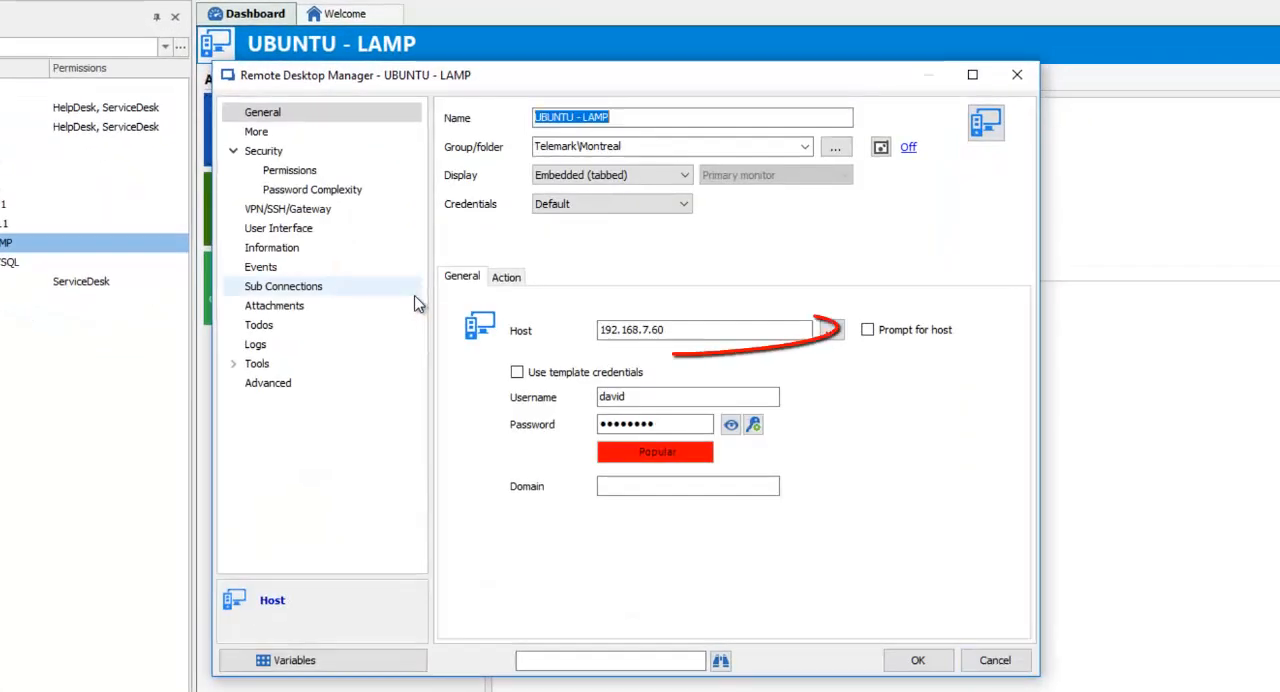
{"action": "left_click", "coordinate": [696, 330]}
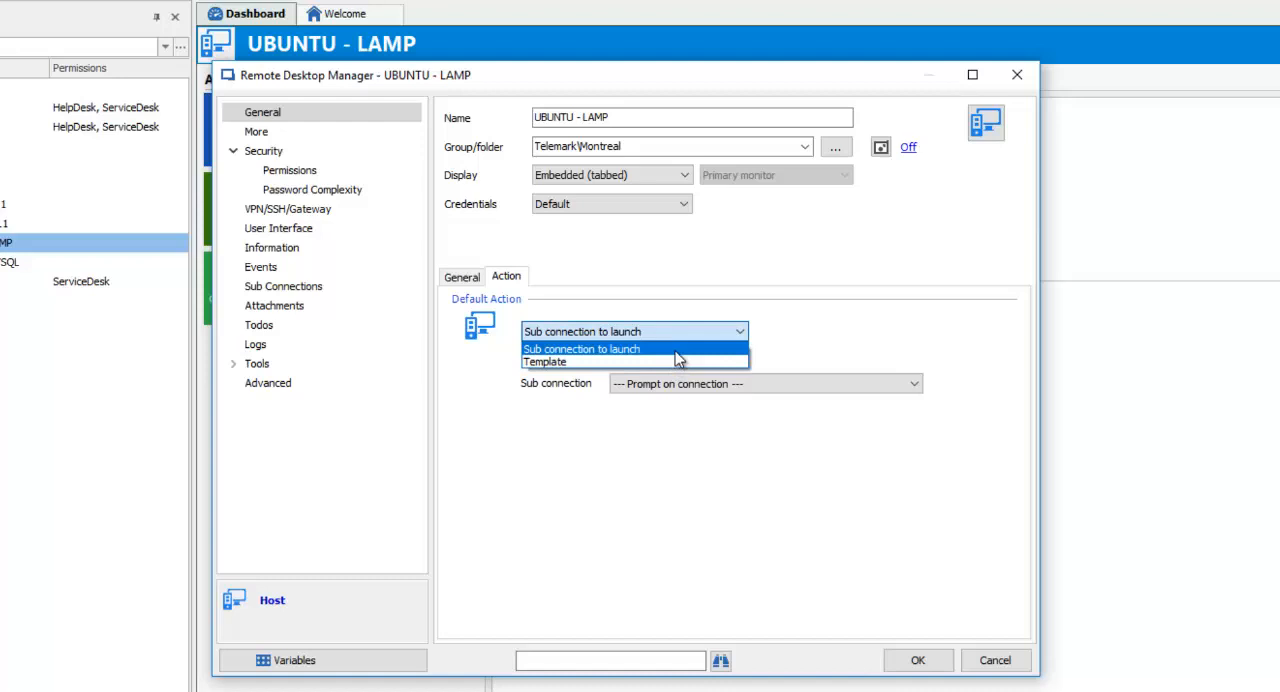
{"action": "mouse_move", "coordinate": [668, 368]}
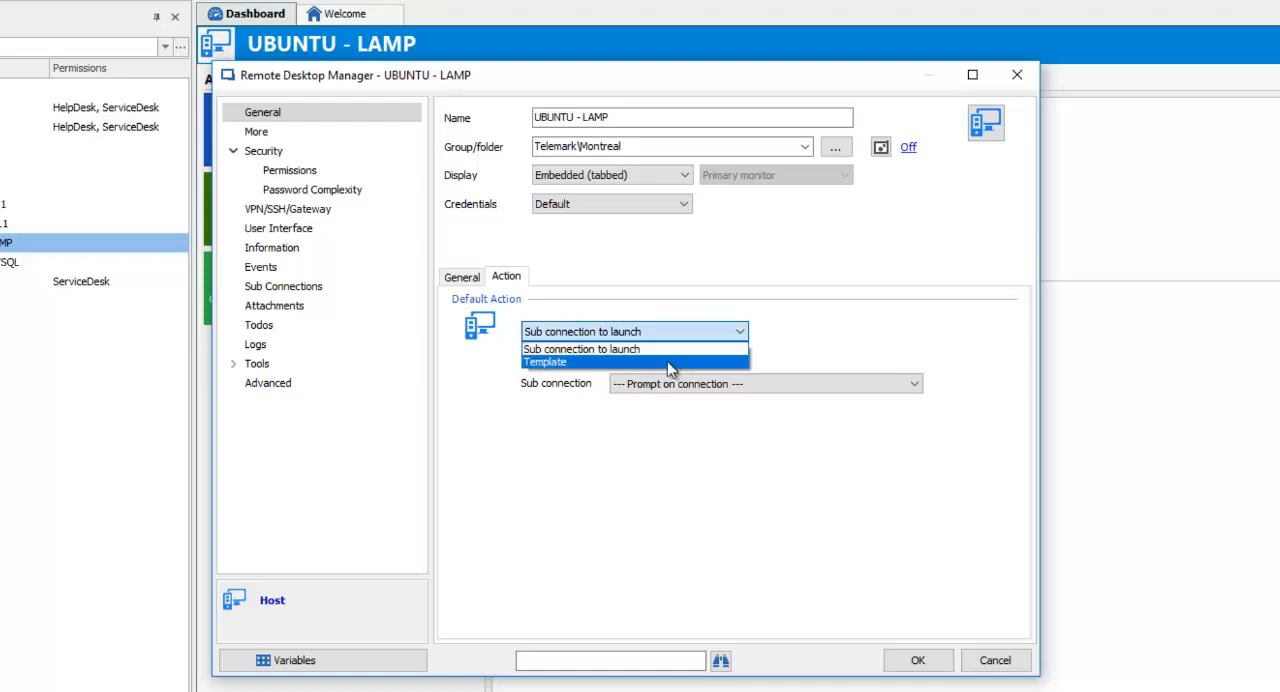
{"action": "left_click", "coordinate": [546, 360]}
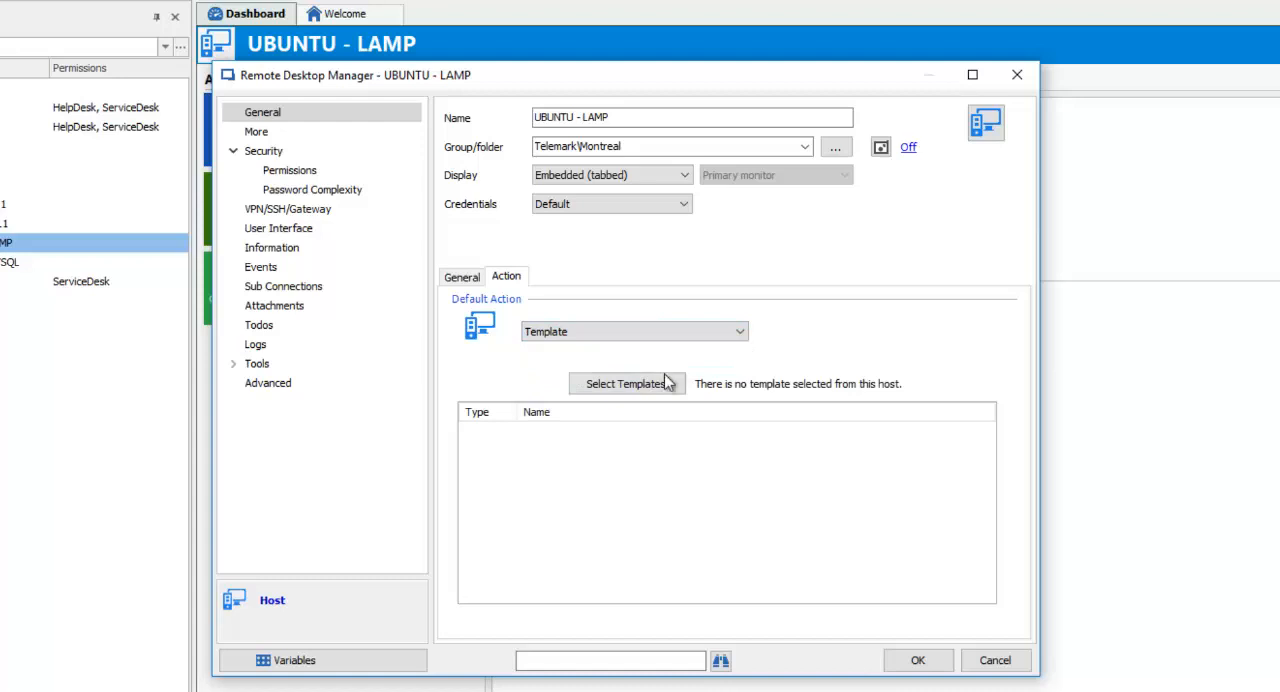
- Choose the shared Management Portal and SSH Shell templates for the entry and confirm
{"action": "left_click", "coordinate": [624, 384]}
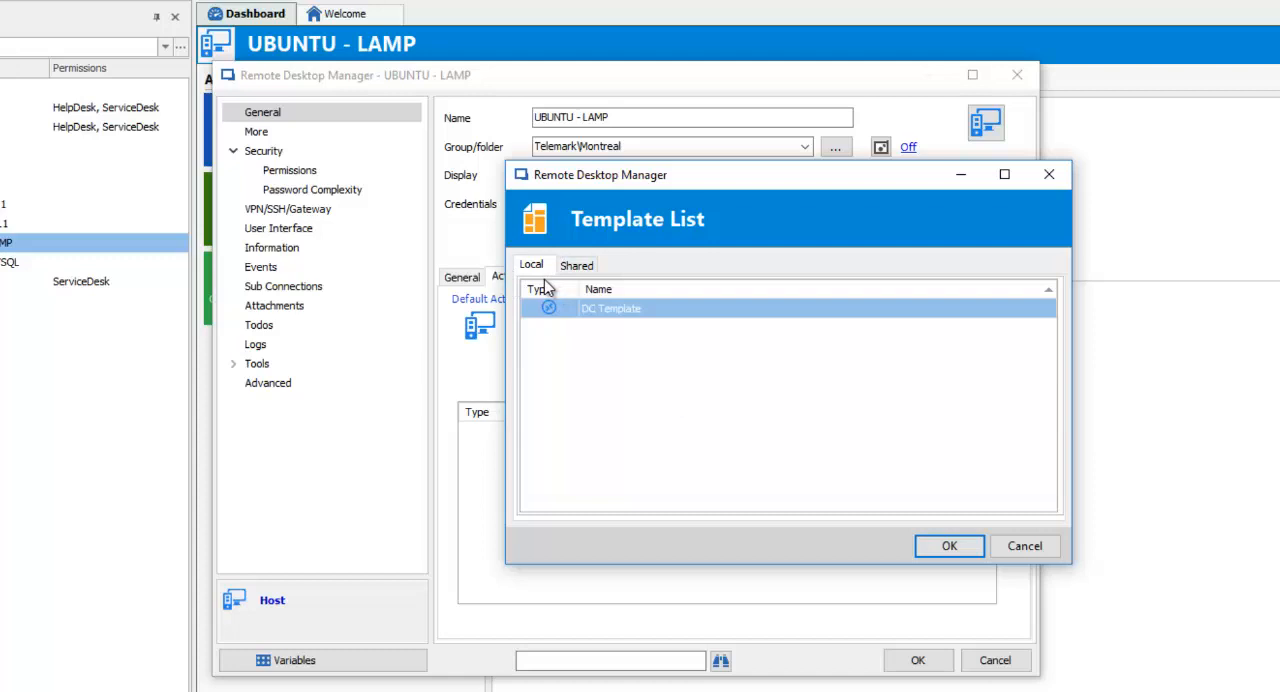
{"action": "left_click", "coordinate": [576, 264]}
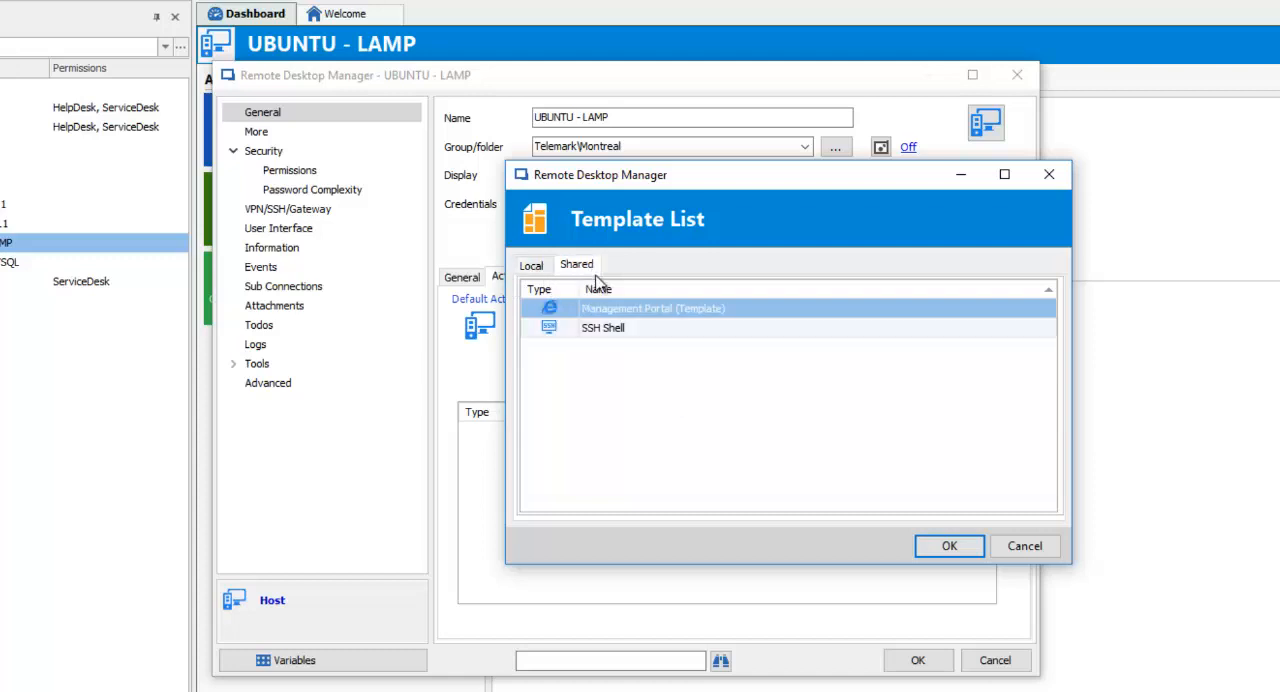
{"action": "left_click", "coordinate": [604, 328]}
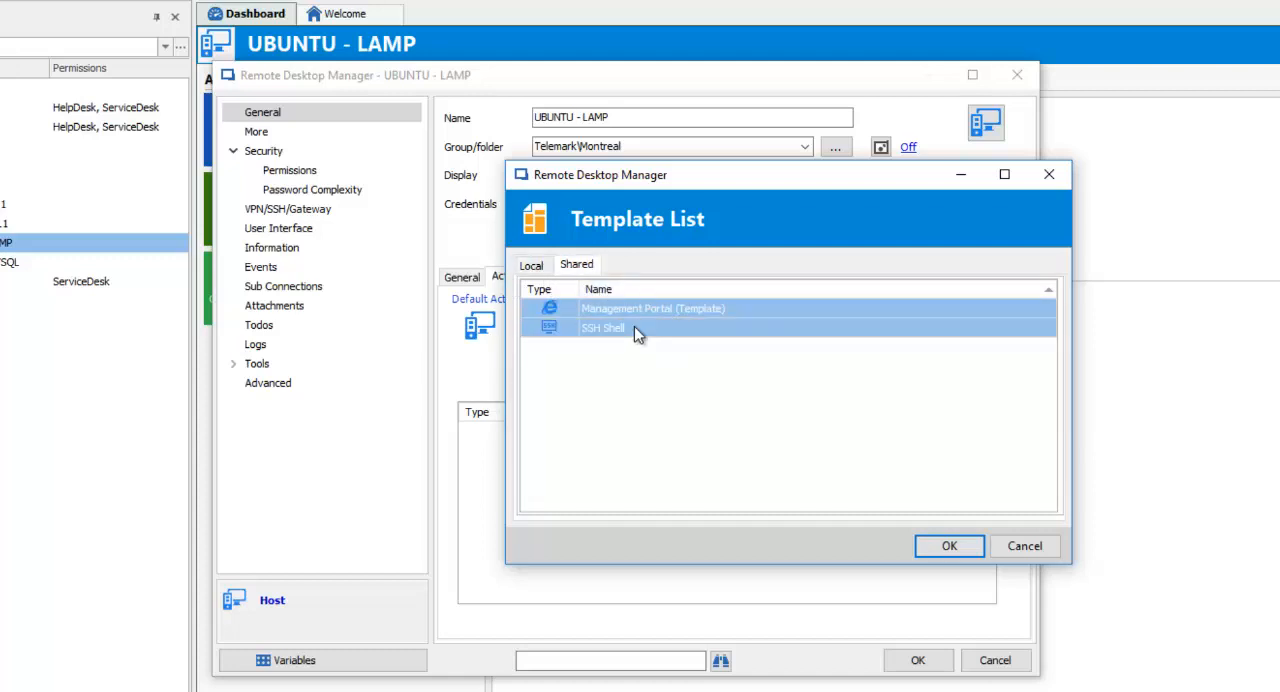
{"action": "mouse_move", "coordinate": [980, 486]}
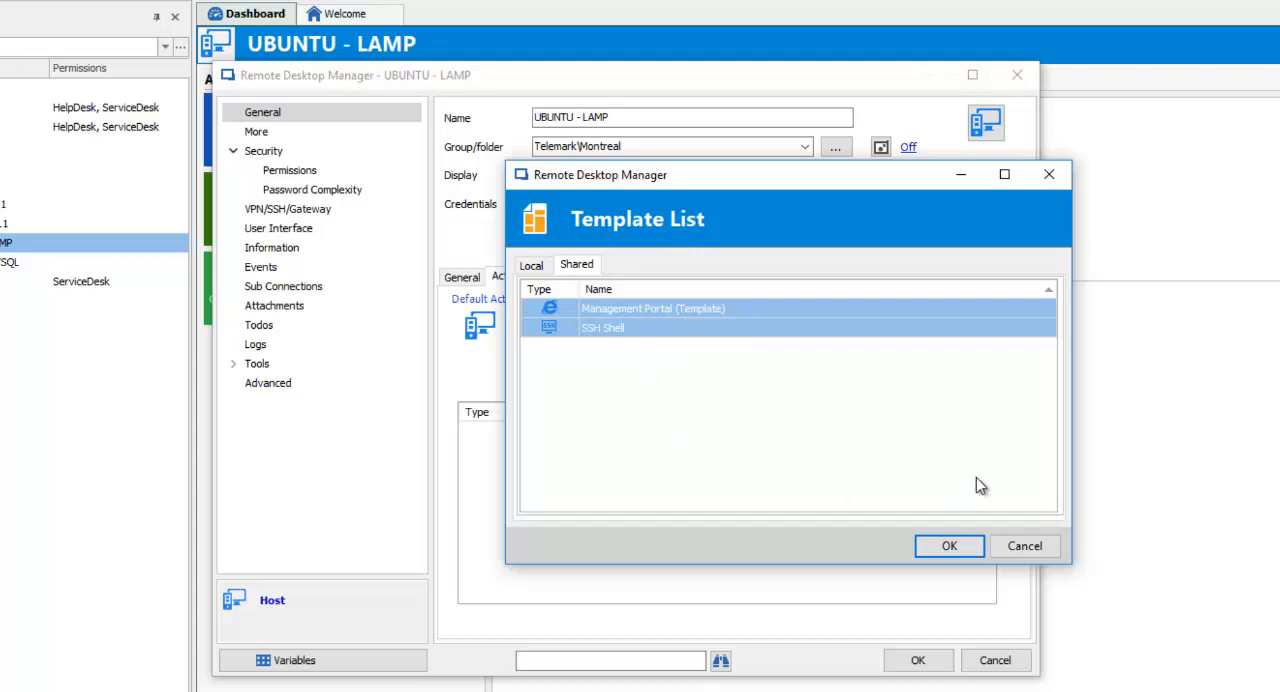
{"action": "left_click", "coordinate": [950, 546]}
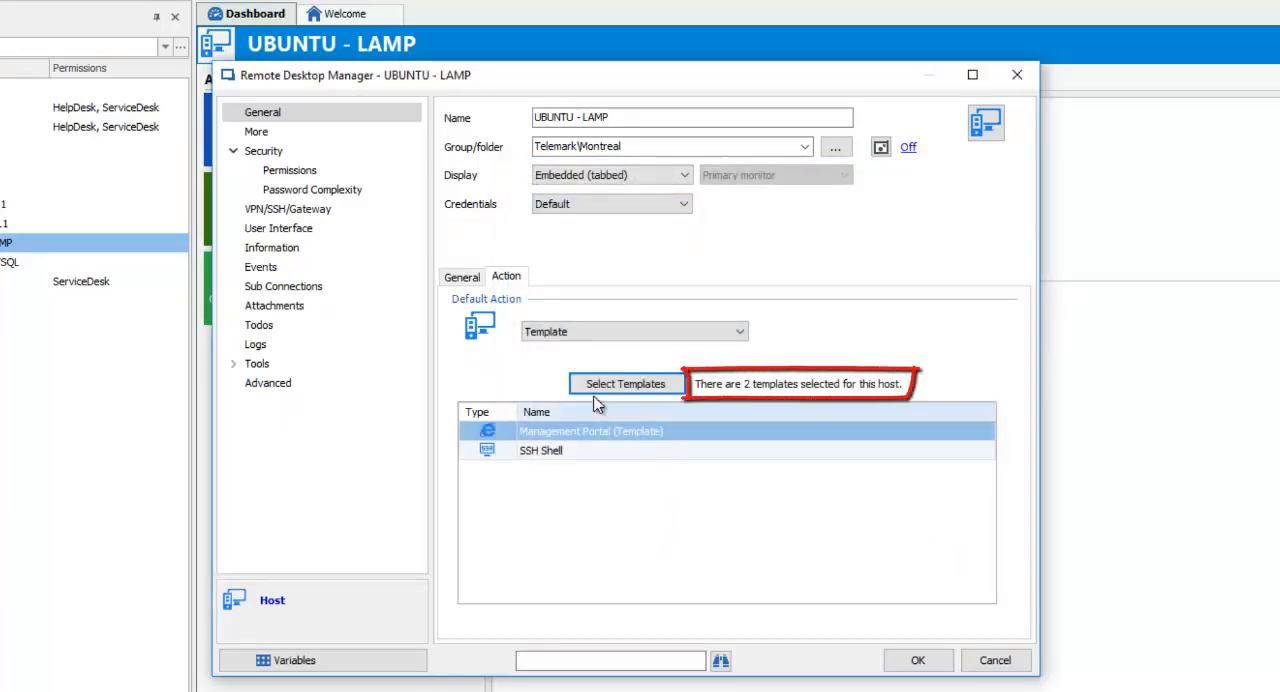
{"action": "mouse_move", "coordinate": [872, 400]}
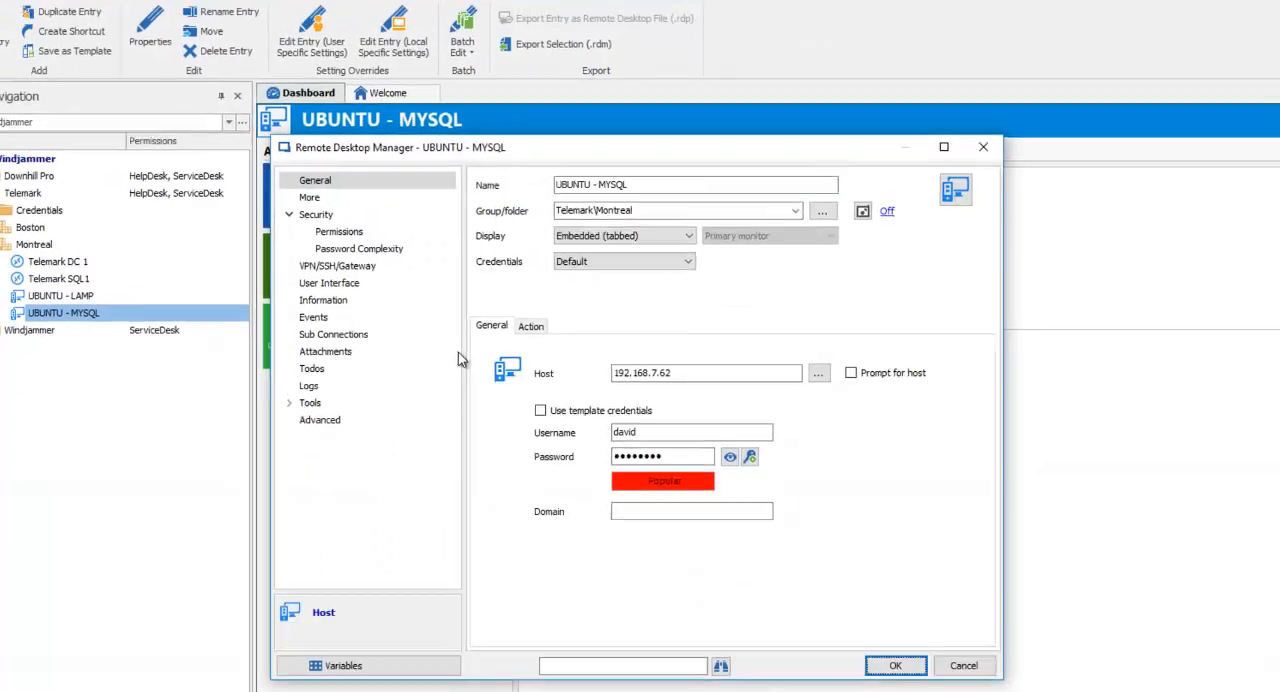
- Set UBUNTU - MYSQL's action to Template with both shared templates and confirm
{"action": "left_click", "coordinate": [540, 344]}
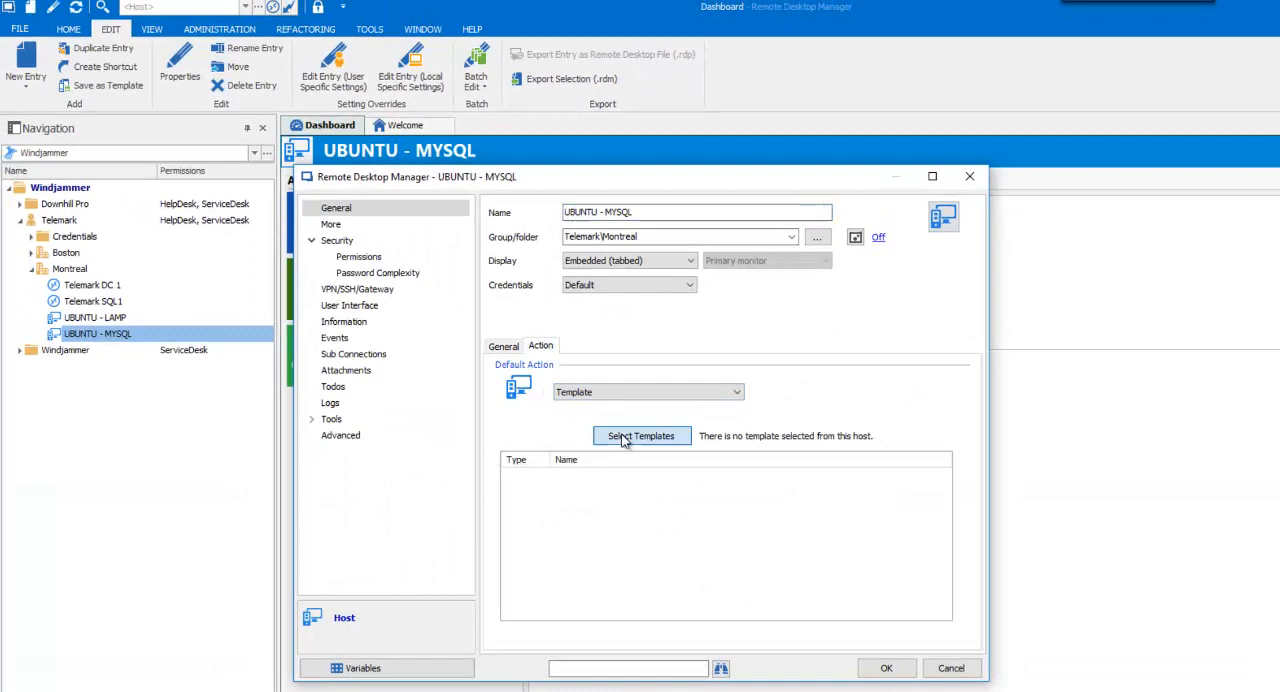
{"action": "left_click", "coordinate": [640, 436]}
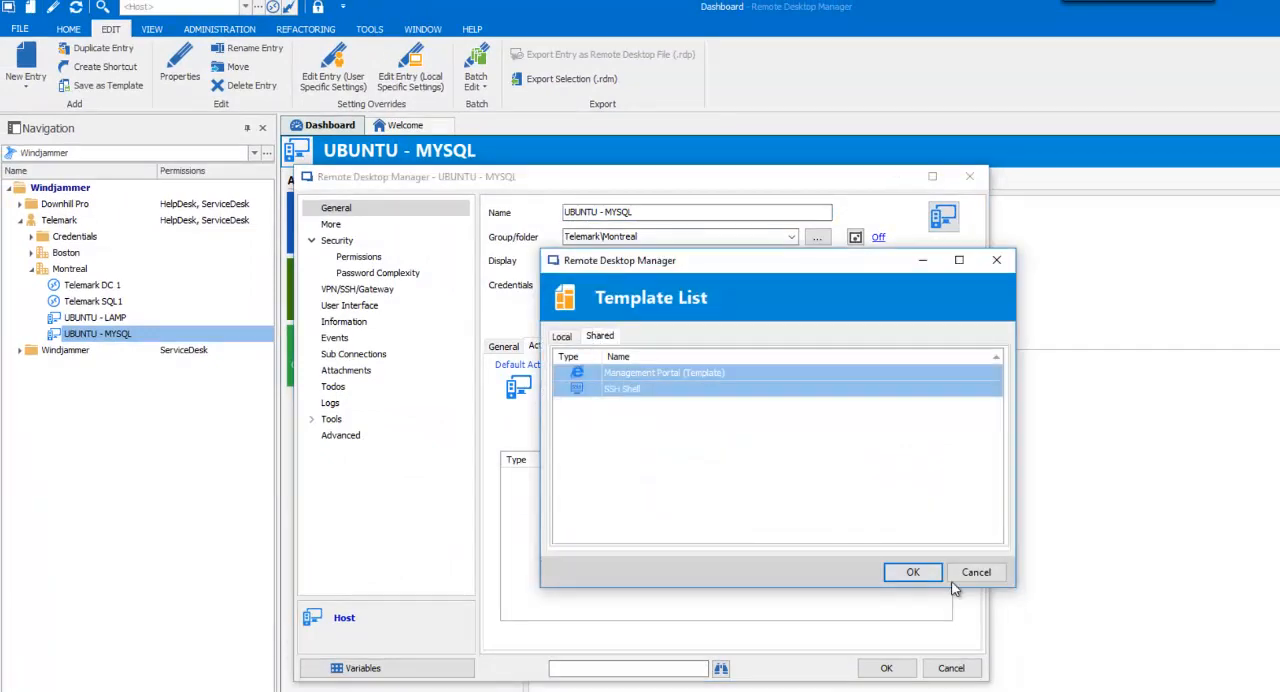
{"action": "left_click", "coordinate": [976, 572]}
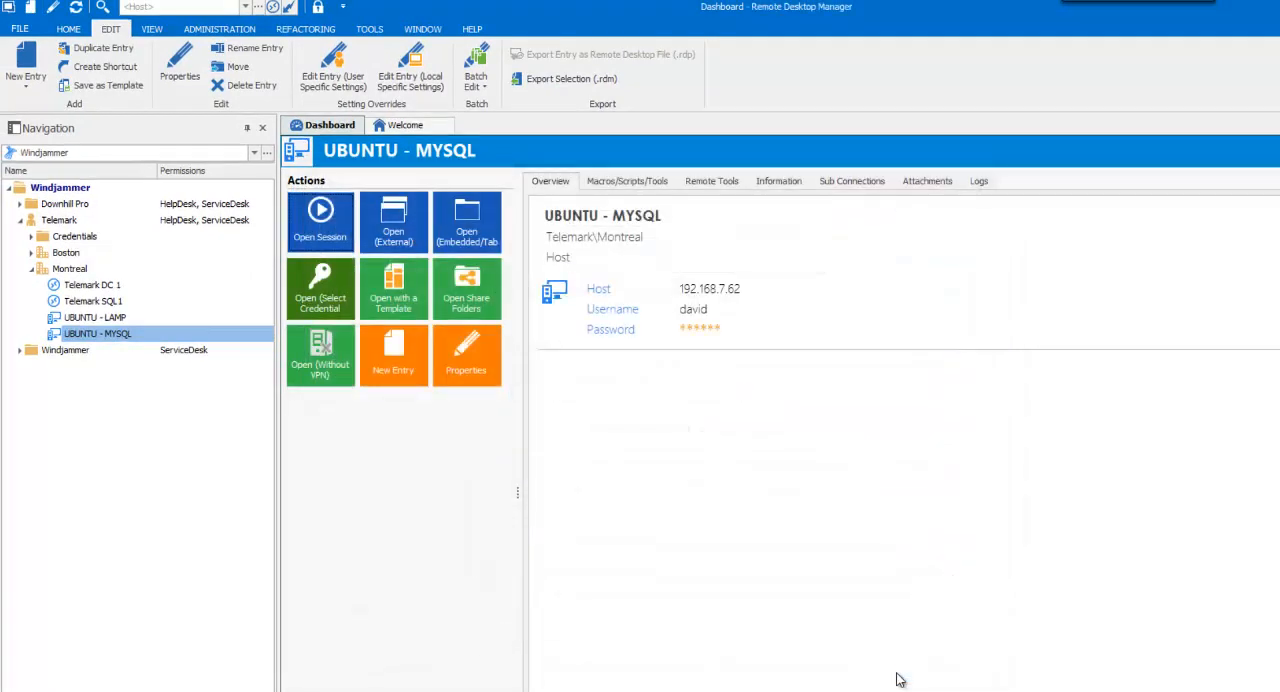
{"action": "mouse_move", "coordinate": [408, 534]}
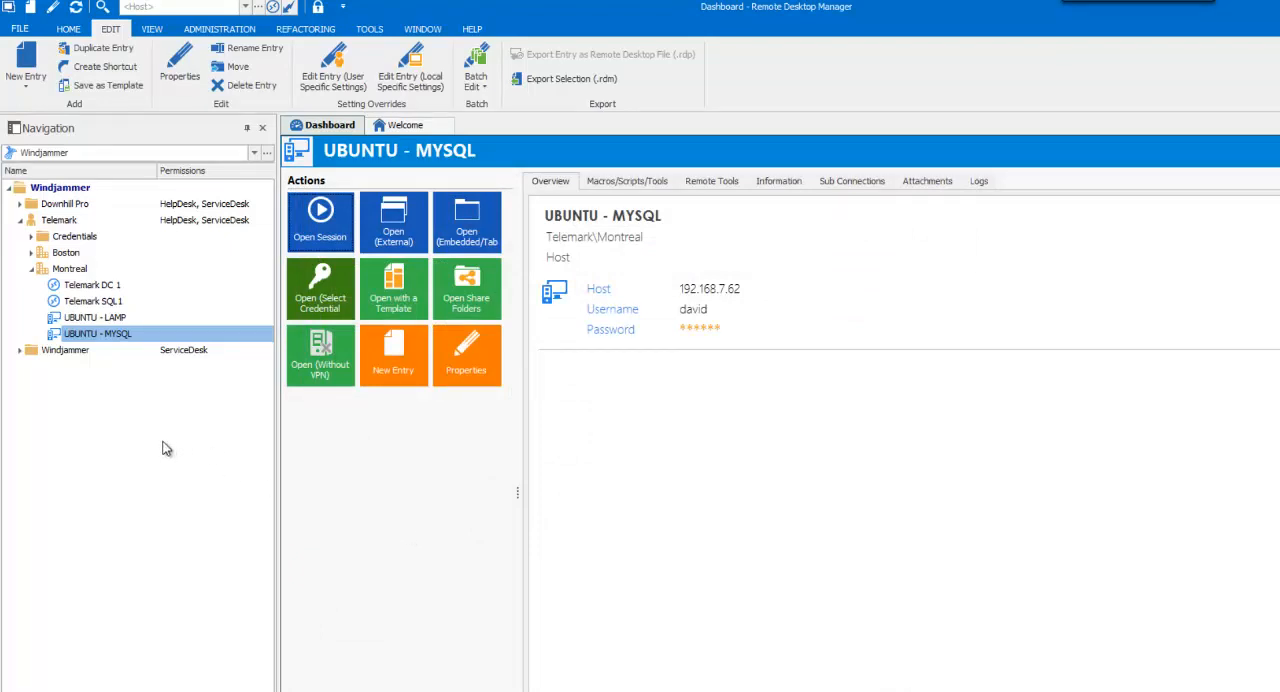
- Open UBUNTU - LAMP with the SSH Shell template, starting a terminal session on the host
{"action": "left_click", "coordinate": [96, 316]}
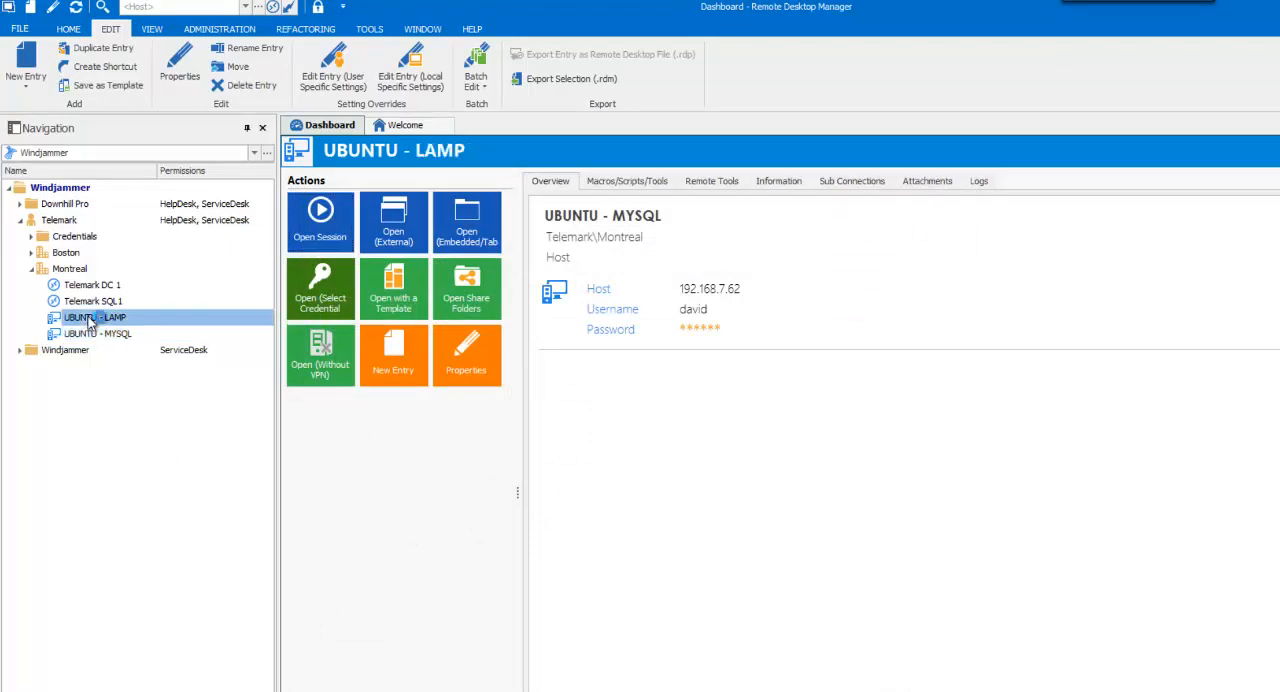
{"action": "left_click", "coordinate": [392, 288]}
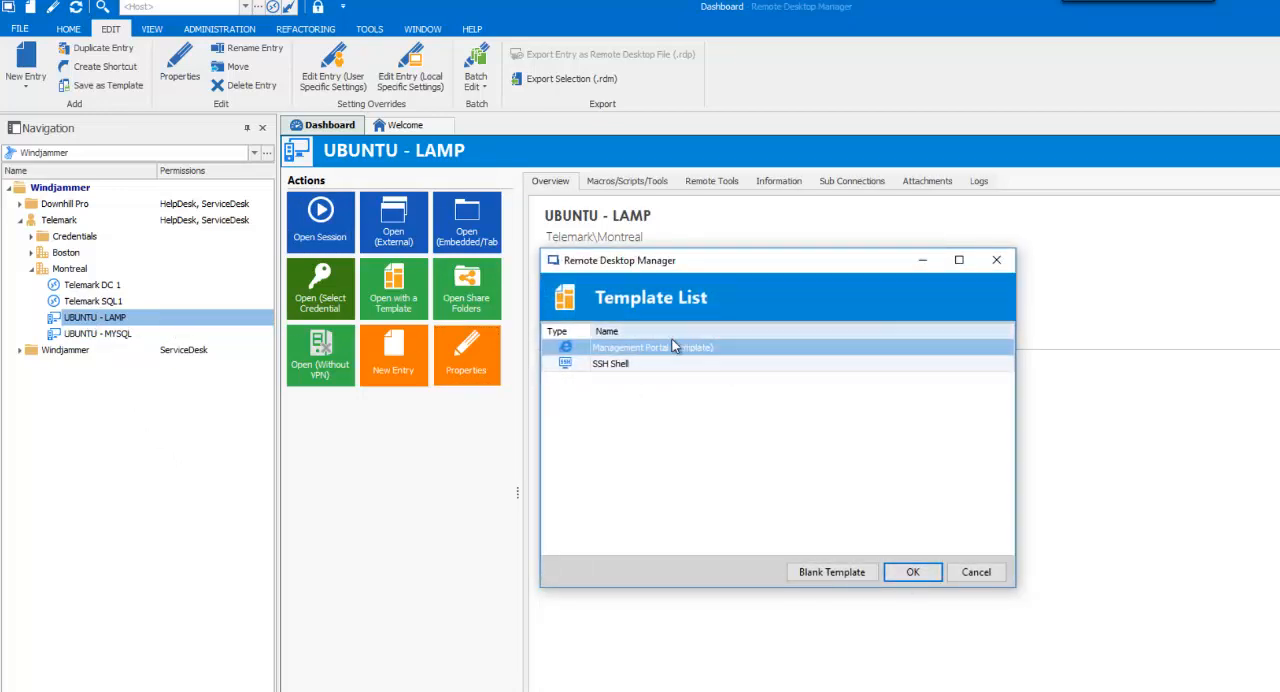
{"action": "left_click", "coordinate": [640, 366]}
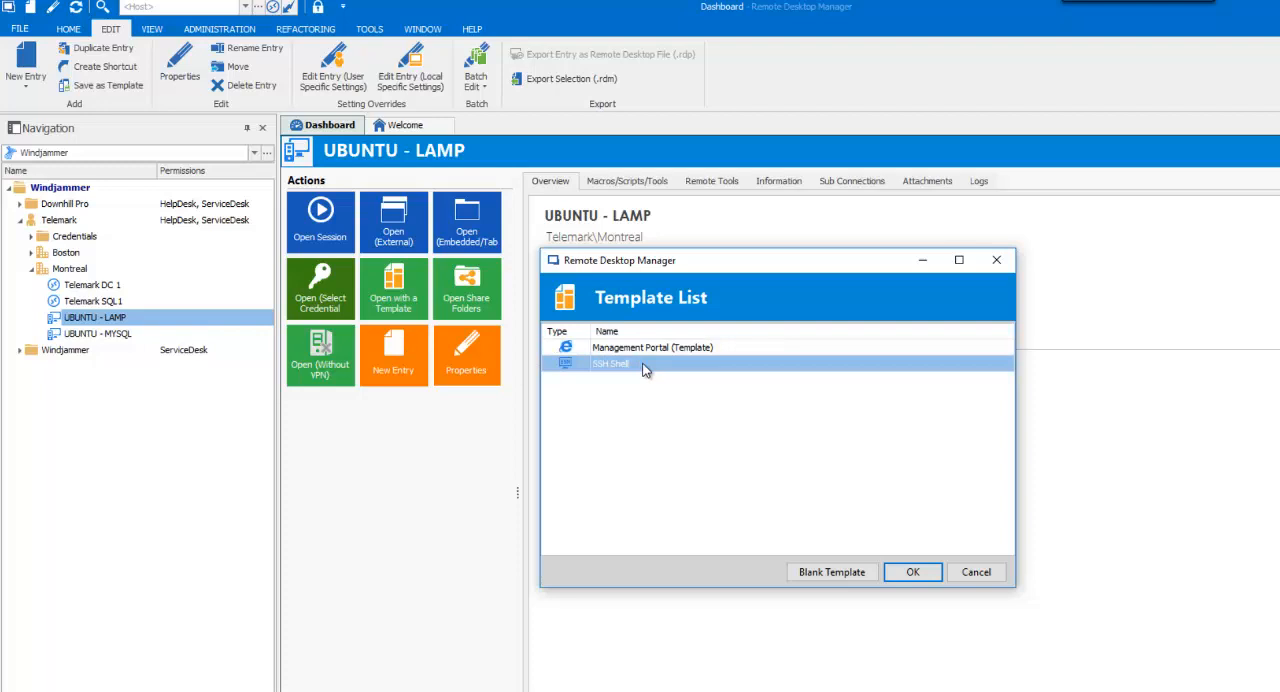
{"action": "mouse_move", "coordinate": [912, 572]}
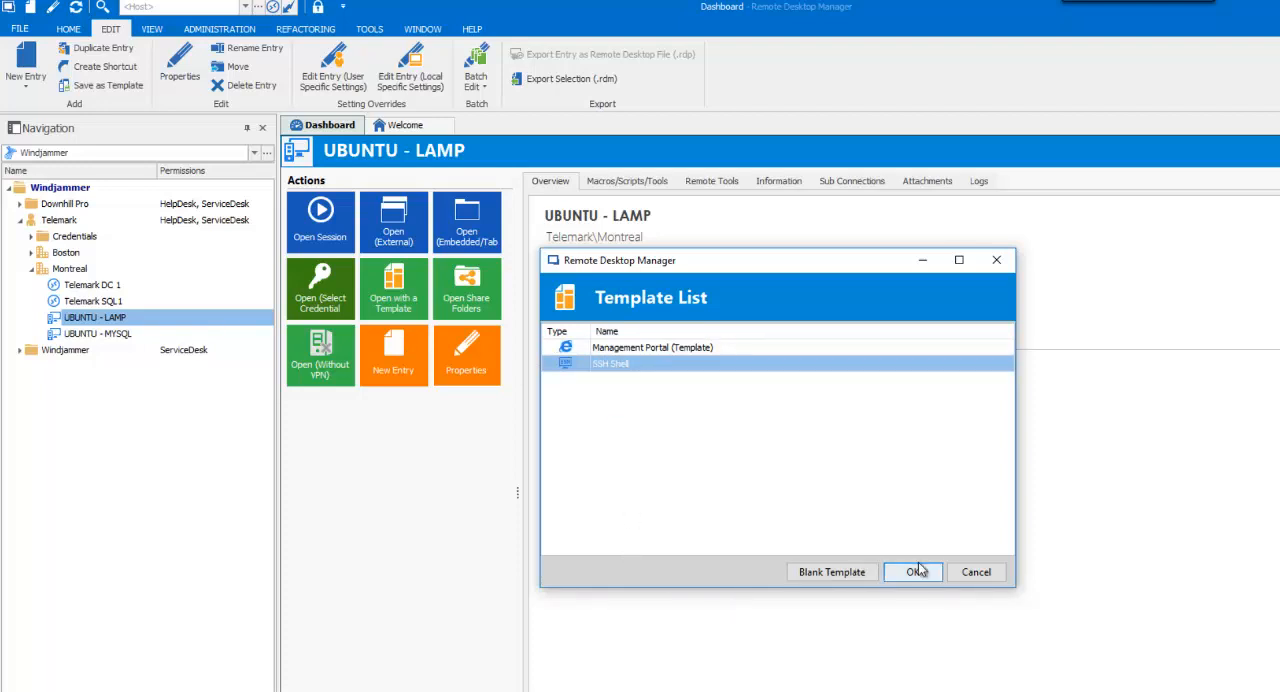
{"action": "left_click", "coordinate": [912, 572]}
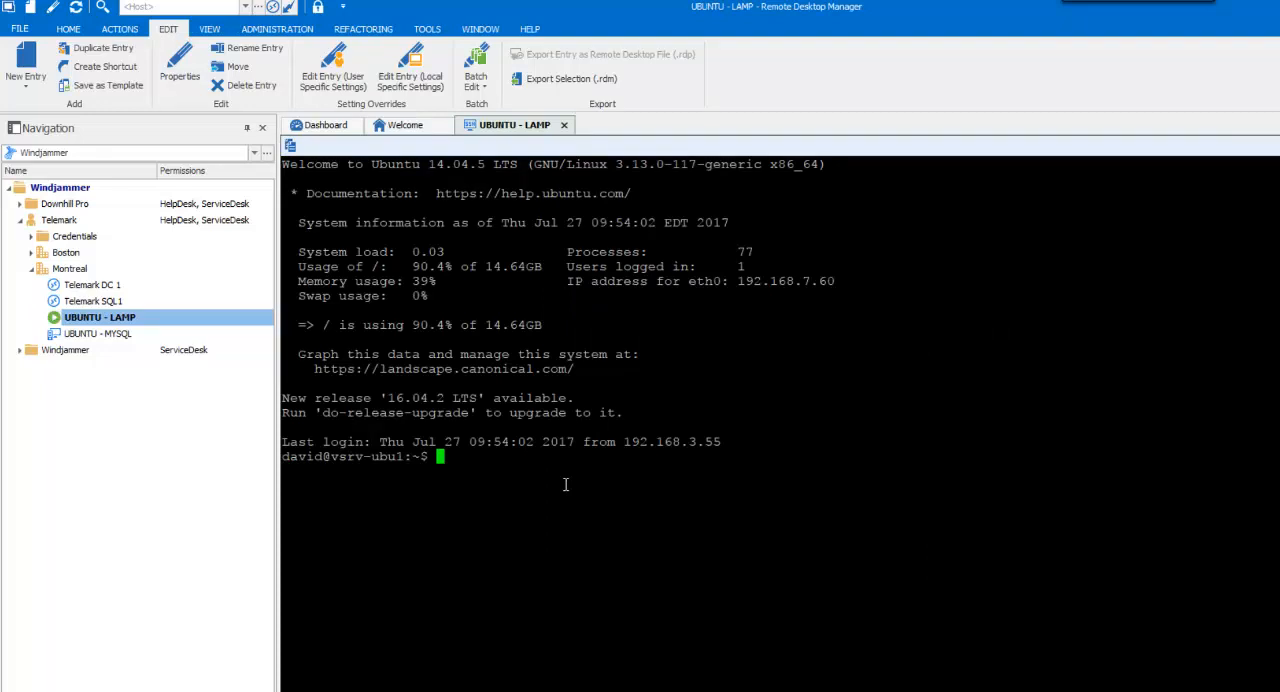
{"action": "mouse_move", "coordinate": [552, 476]}
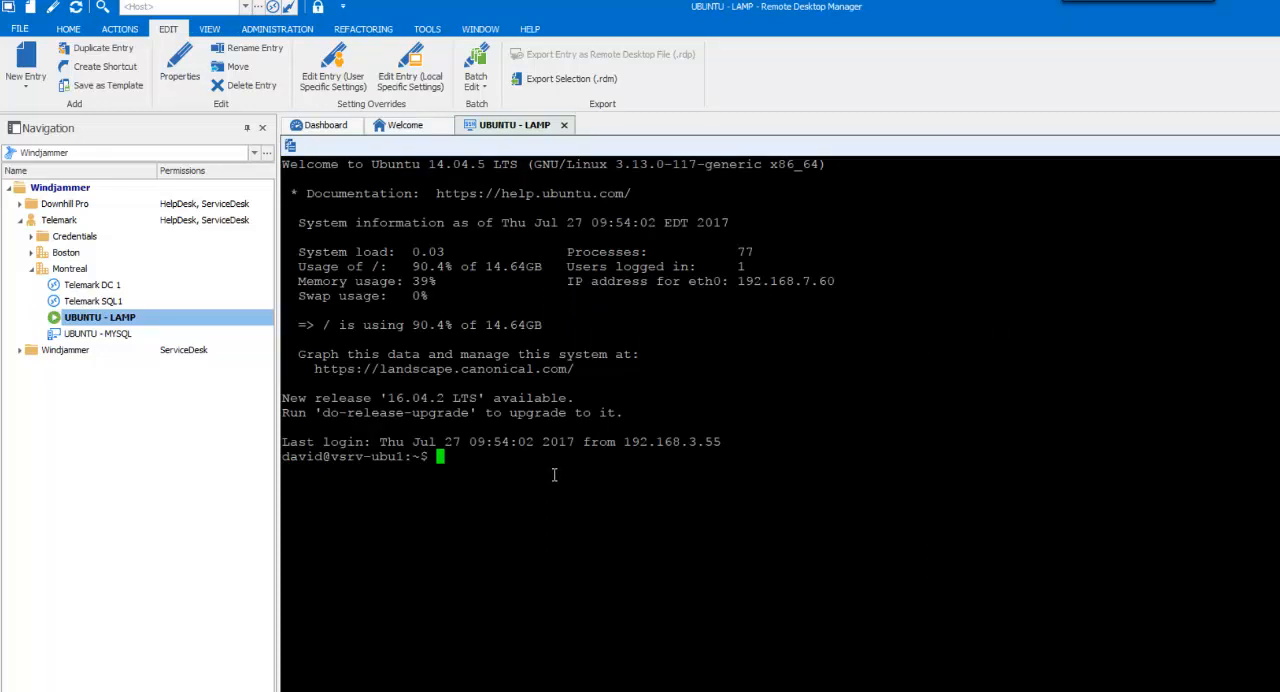
{"action": "left_click", "coordinate": [324, 124]}
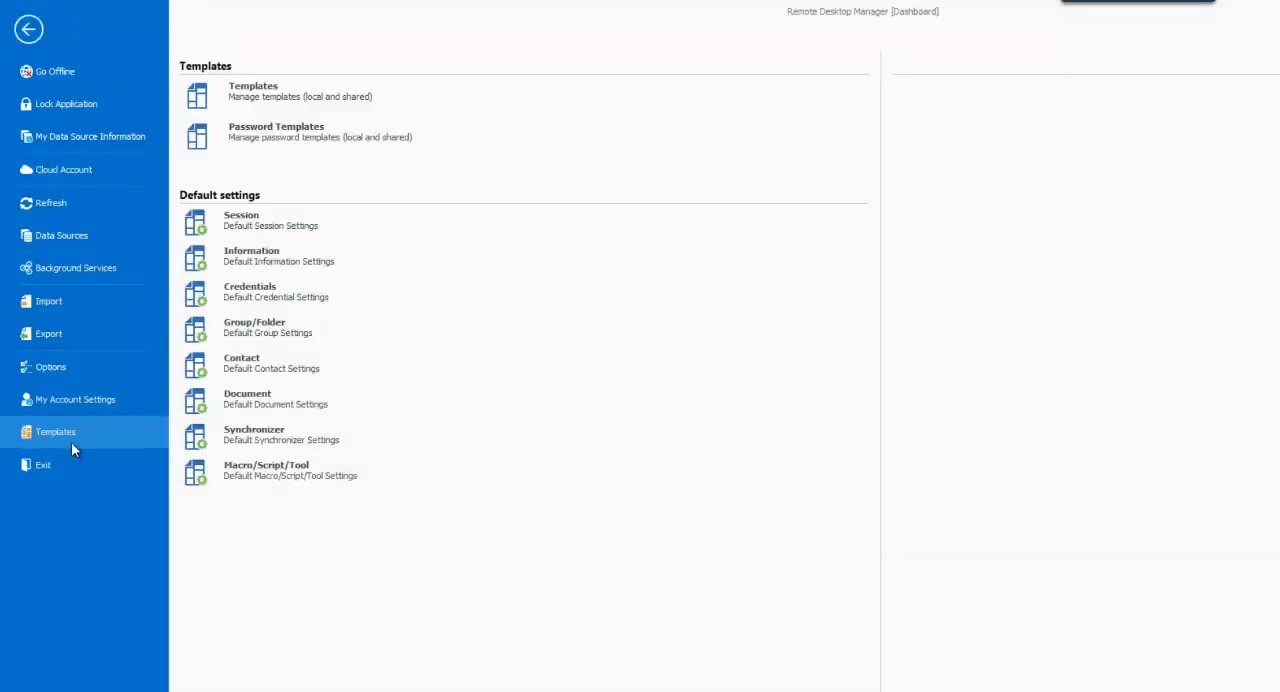
- Show the shared templates in the template manager from File > Templates
{"action": "left_click", "coordinate": [290, 90]}
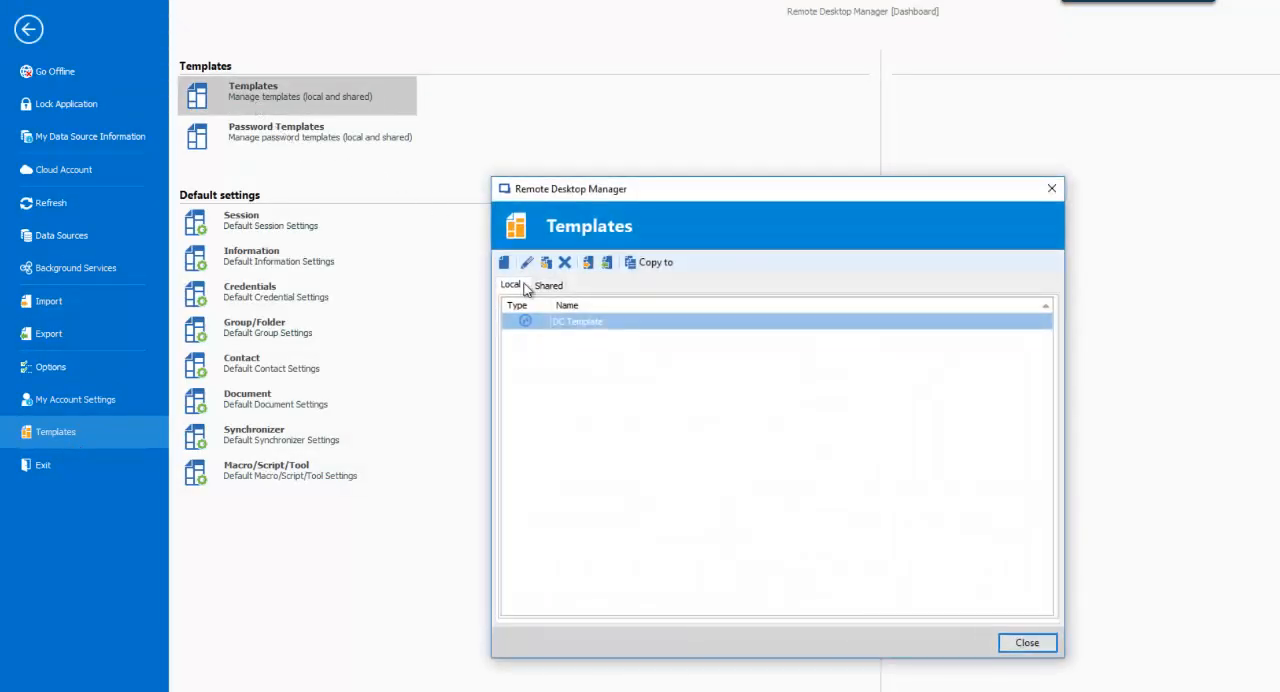
{"action": "left_click", "coordinate": [548, 284]}
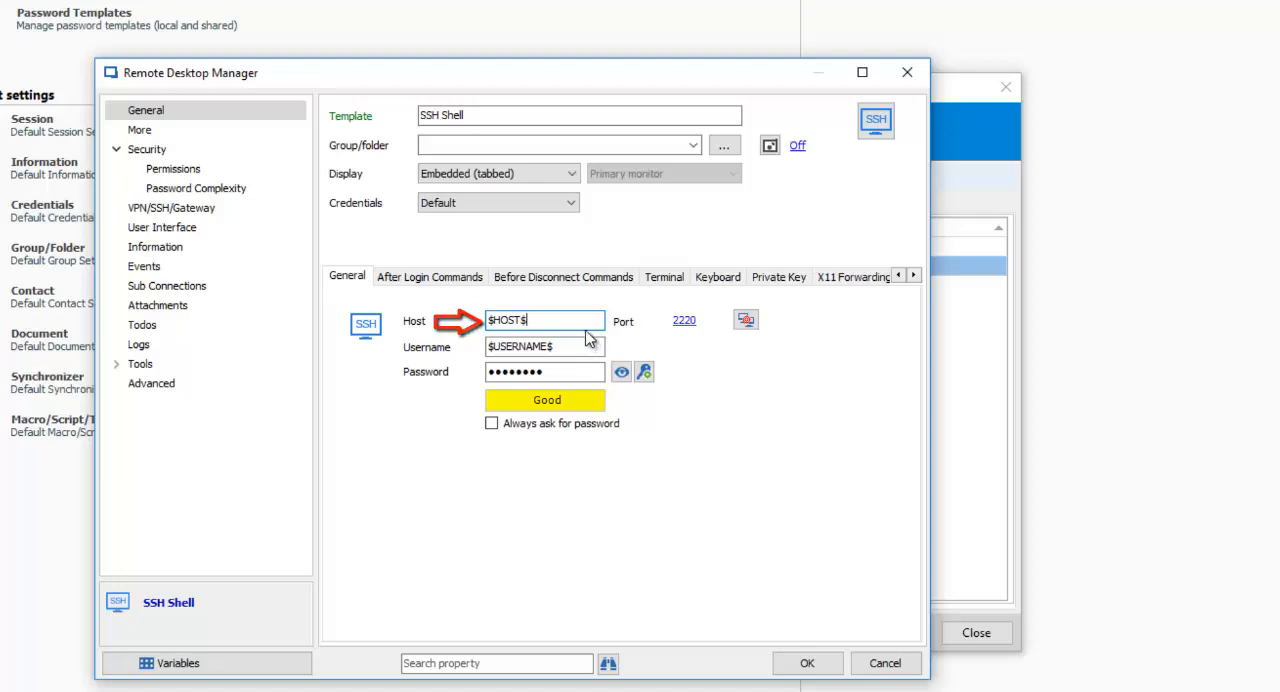
- Inspect the SSH Shell template's $HOST$, $USERNAME$ and revealed $PASSWORD$ variables
{"action": "left_click", "coordinate": [544, 346]}
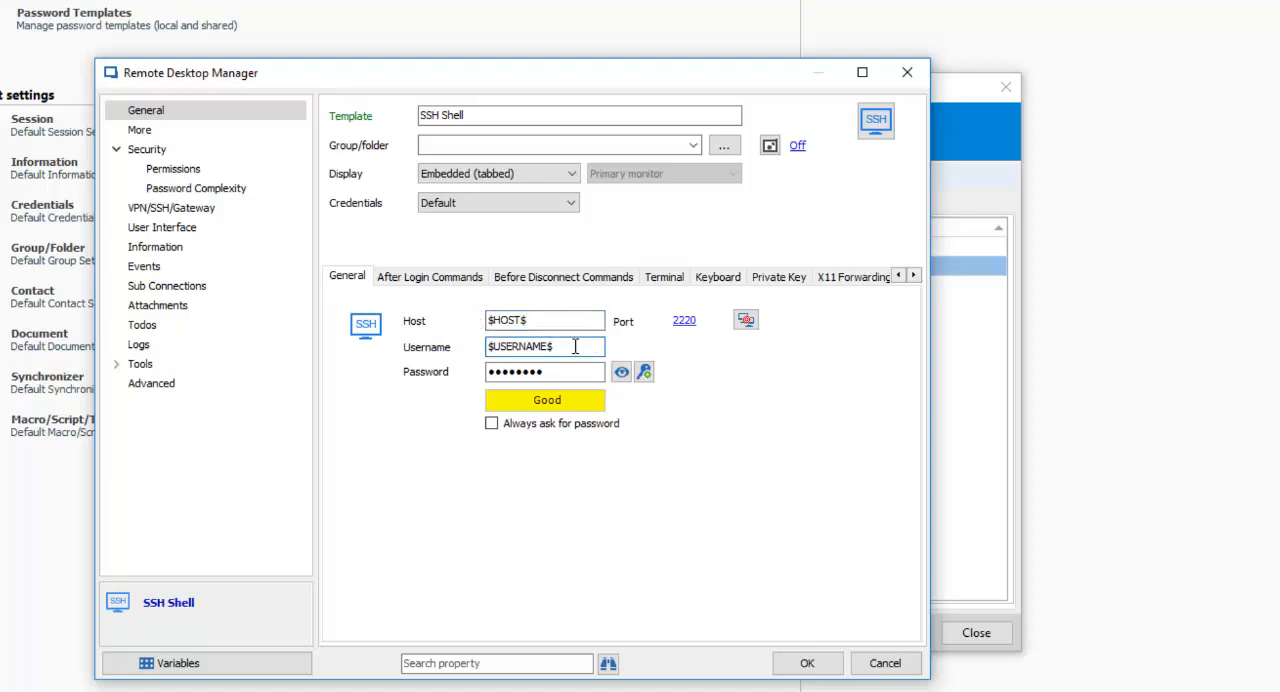
{"action": "left_click", "coordinate": [618, 372]}
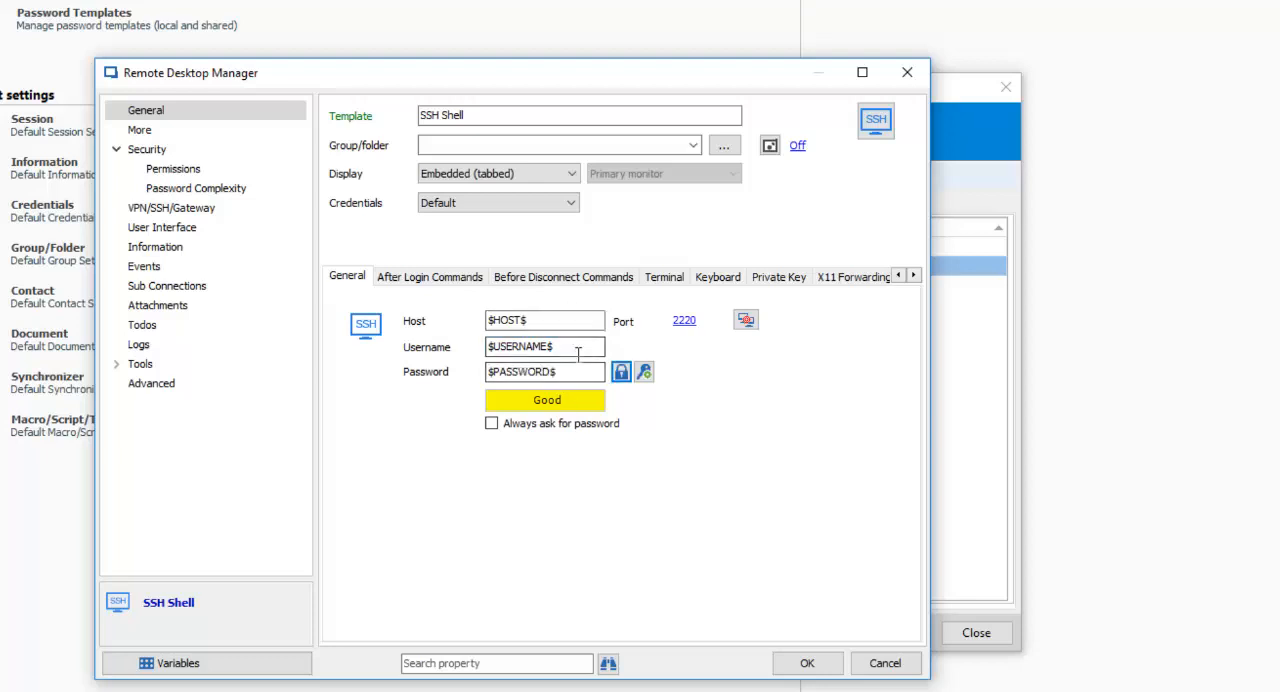
{"action": "mouse_move", "coordinate": [578, 396]}
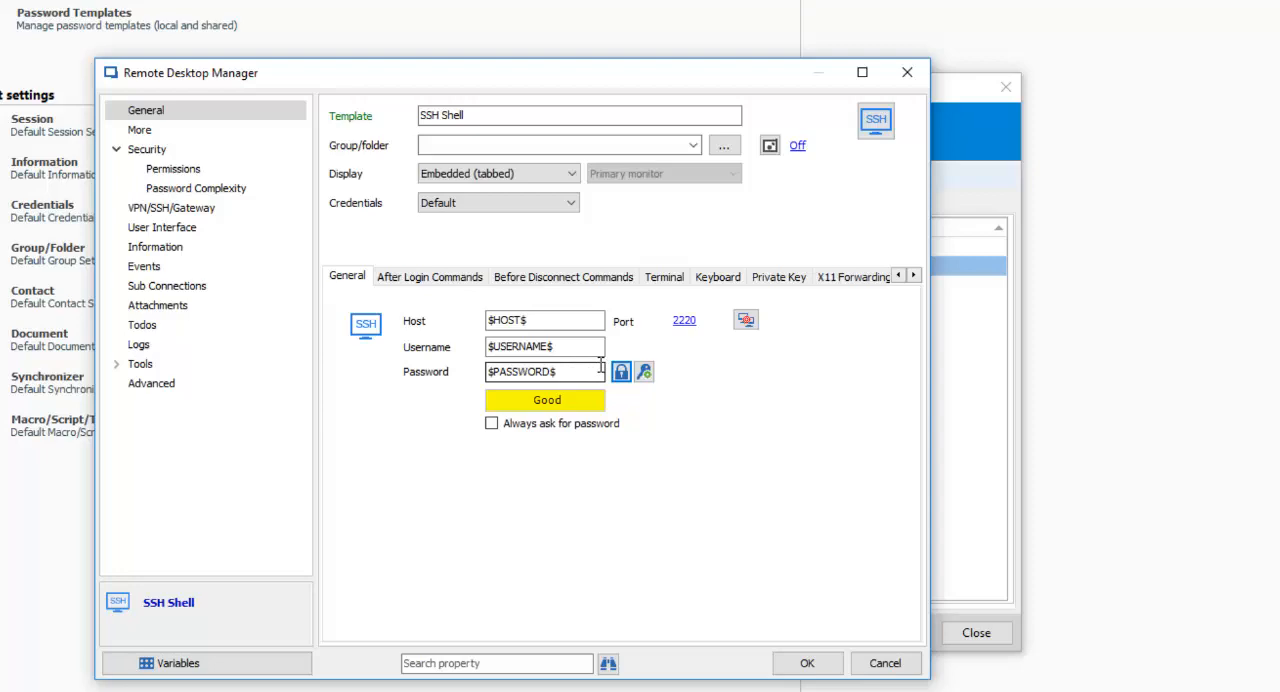
{"action": "mouse_move", "coordinate": [672, 504]}
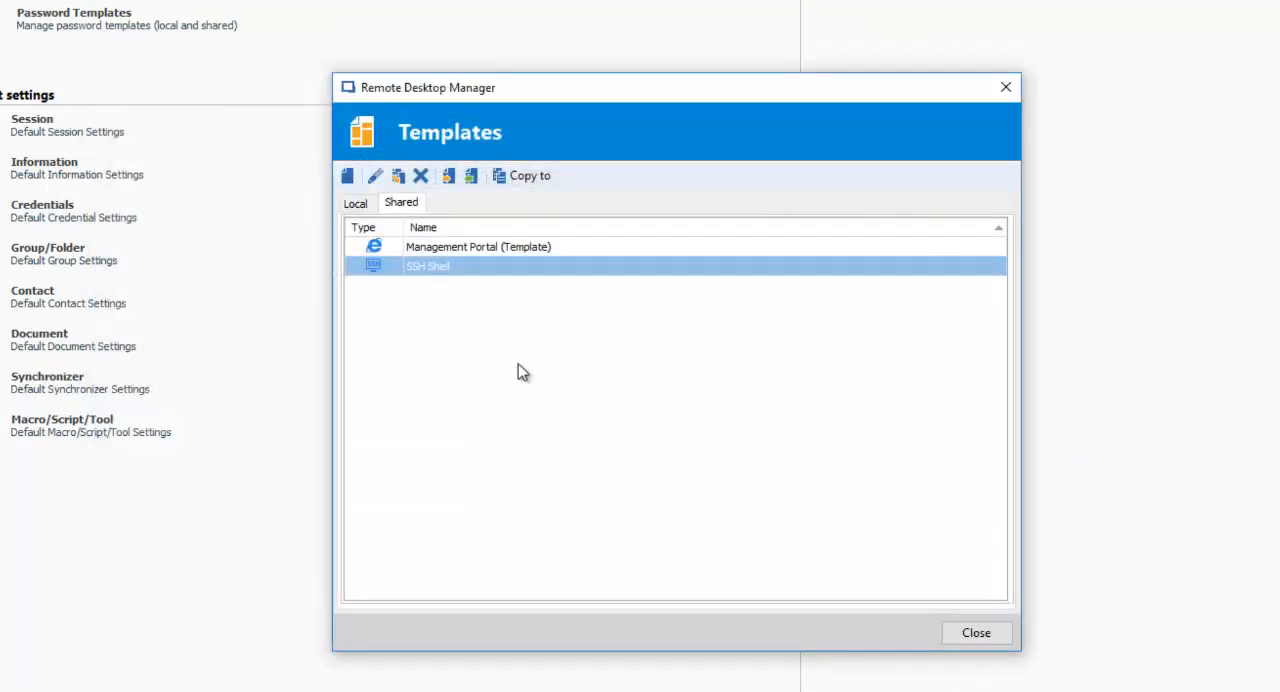
- View the Local templates list, then close the template manager
{"action": "left_click", "coordinate": [356, 204]}
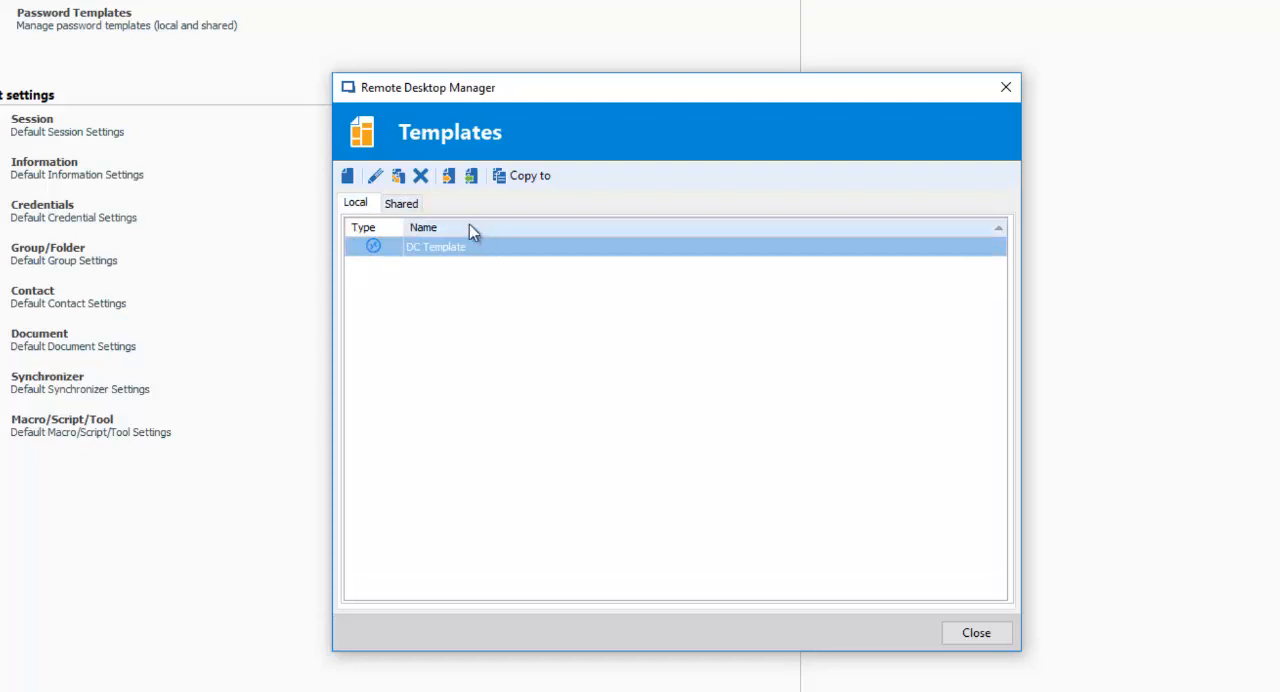
{"action": "mouse_move", "coordinate": [398, 308]}
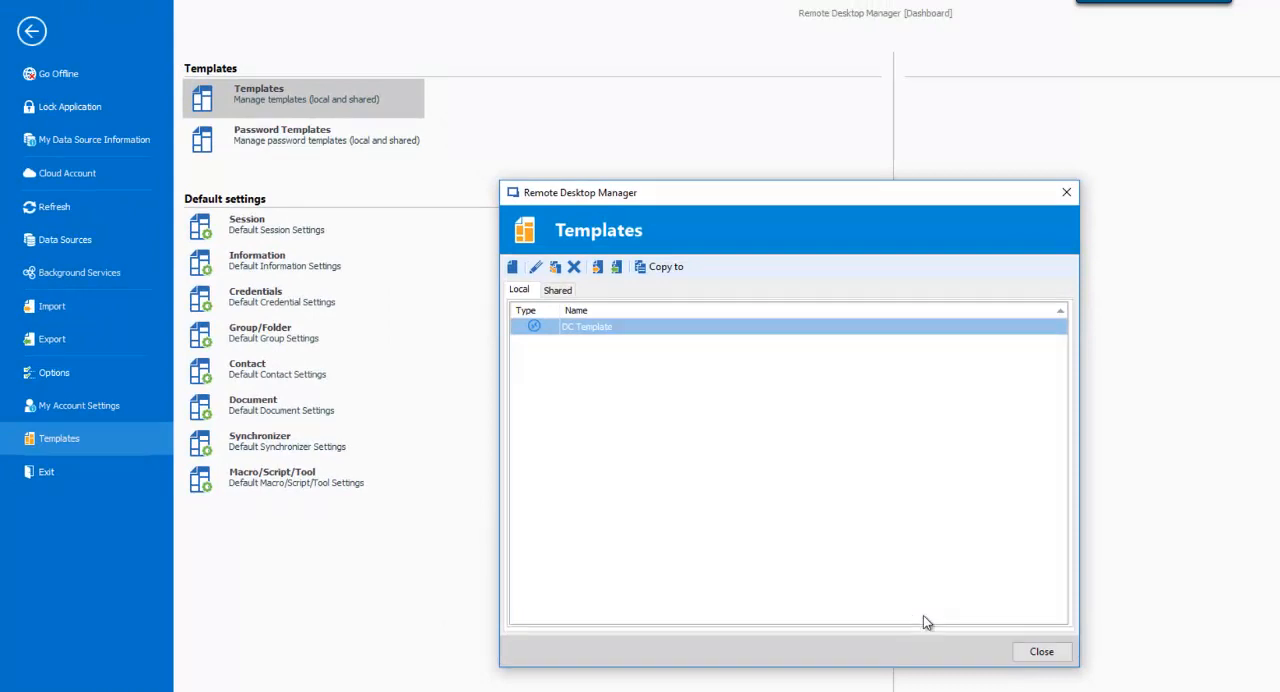
{"action": "left_click", "coordinate": [1040, 652]}
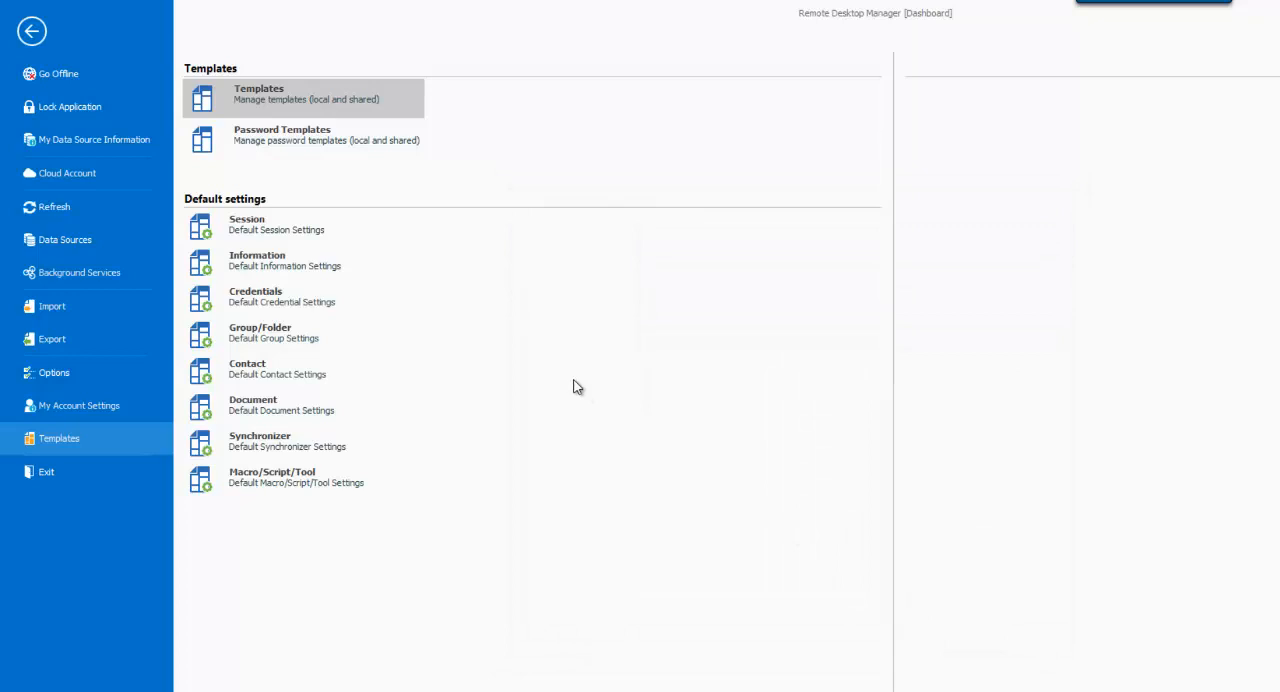
{"action": "mouse_move", "coordinate": [370, 82]}
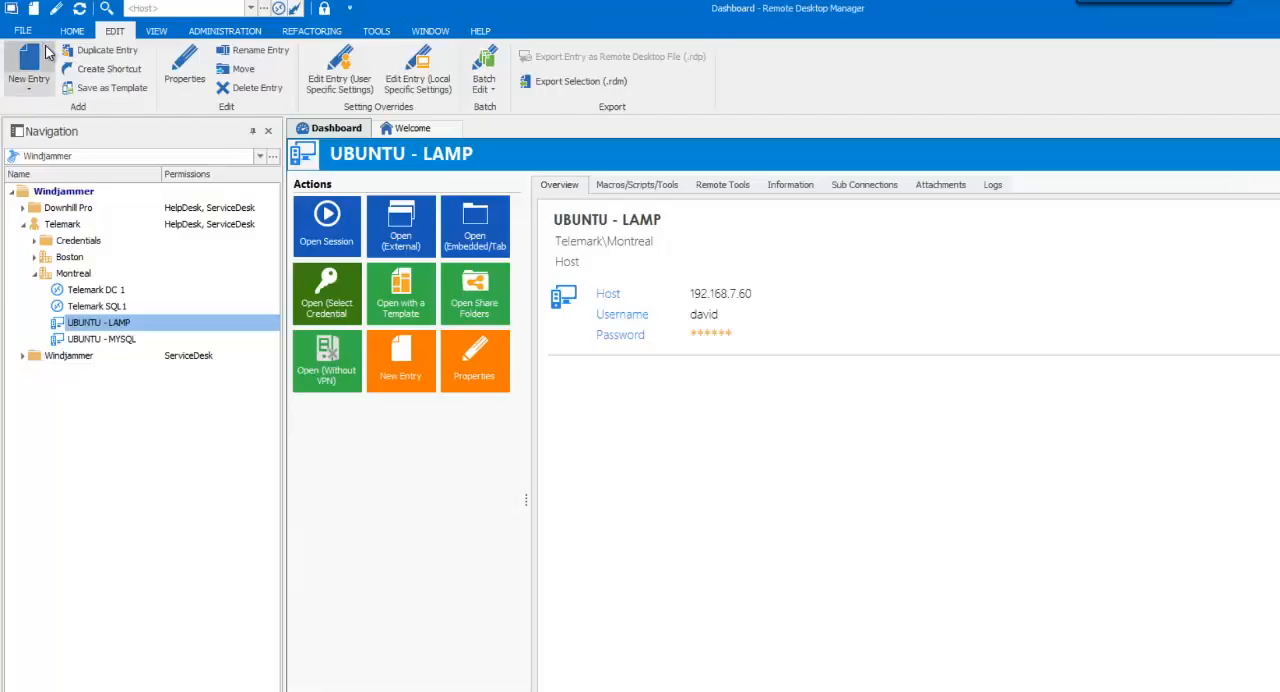
{"action": "mouse_move", "coordinate": [124, 232]}
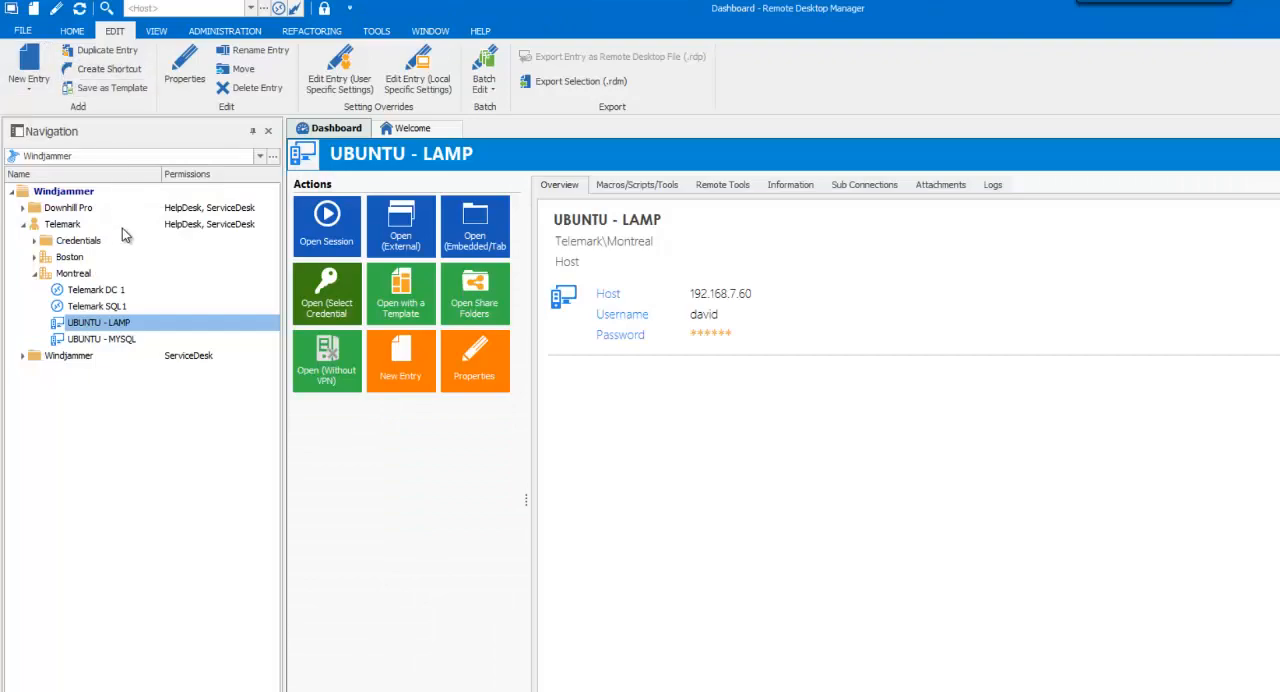